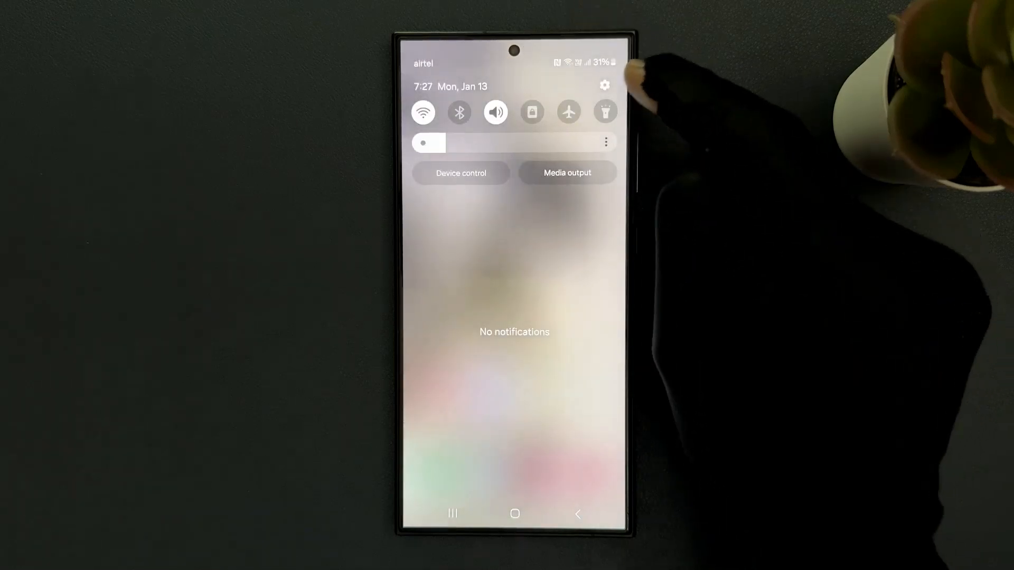
Step: Go from the quick panel gear through Sounds and vibration to the System sound page
left_click(604, 85)
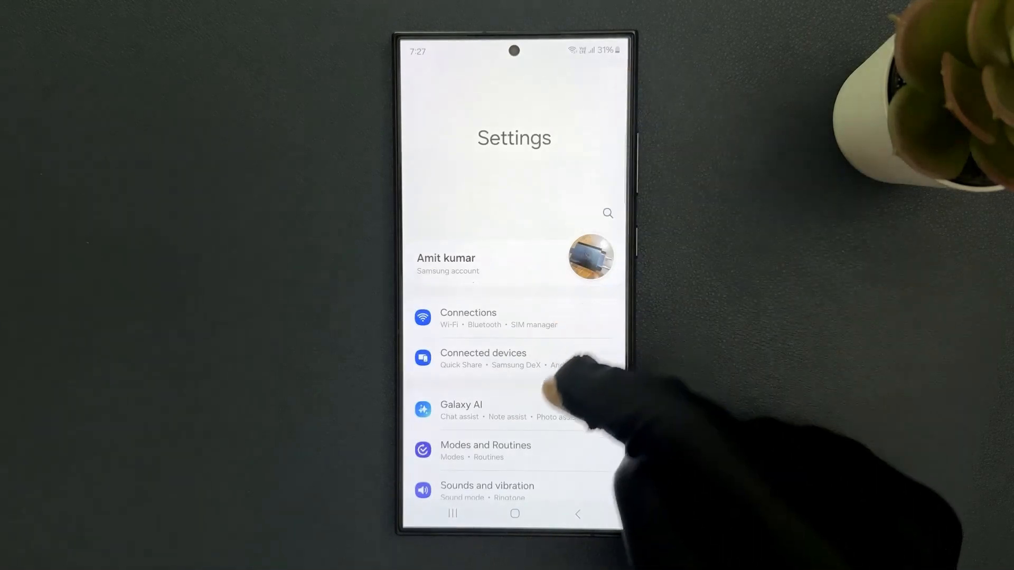
scroll("up", 3)
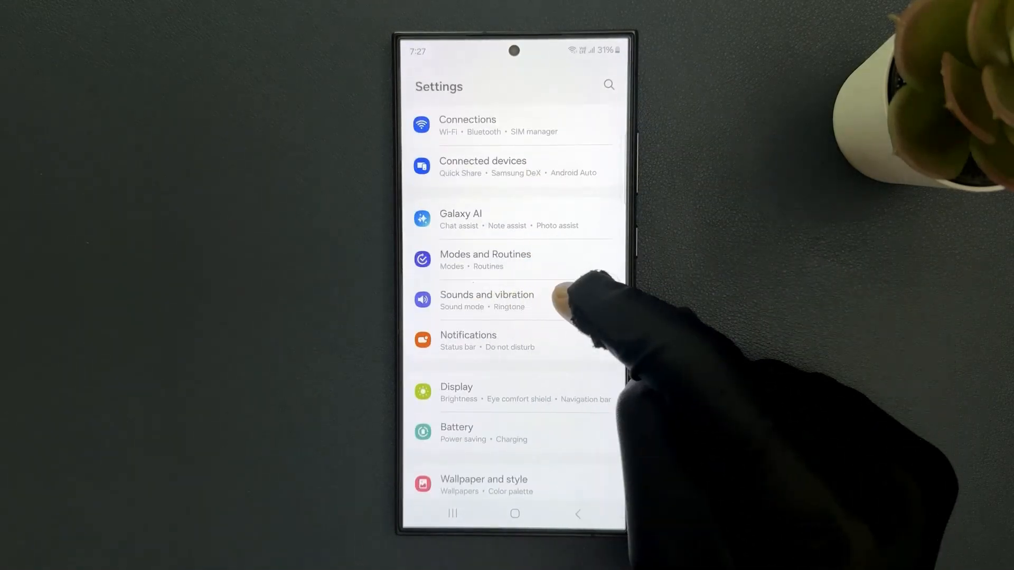
left_click(487, 299)
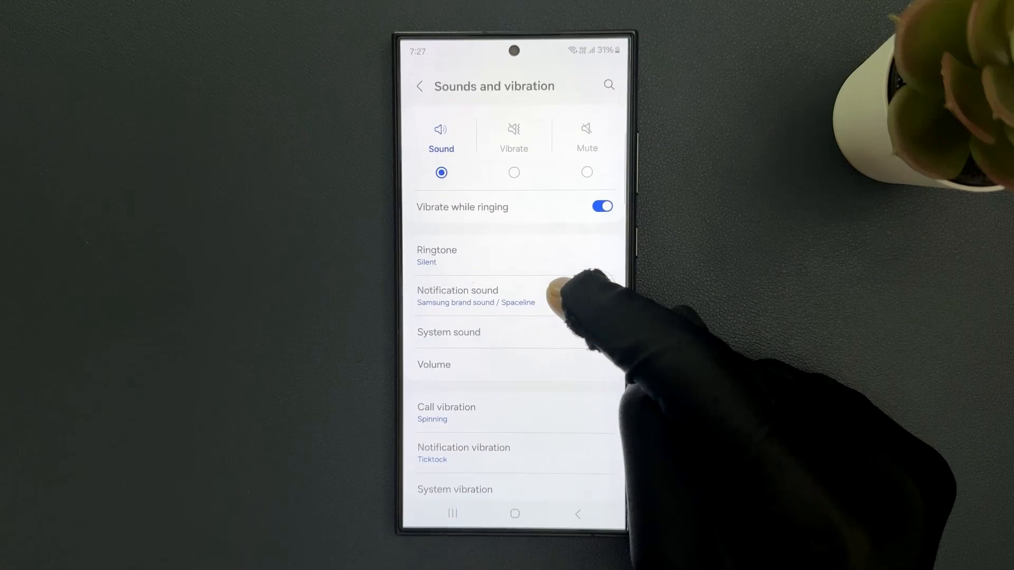
left_click(449, 332)
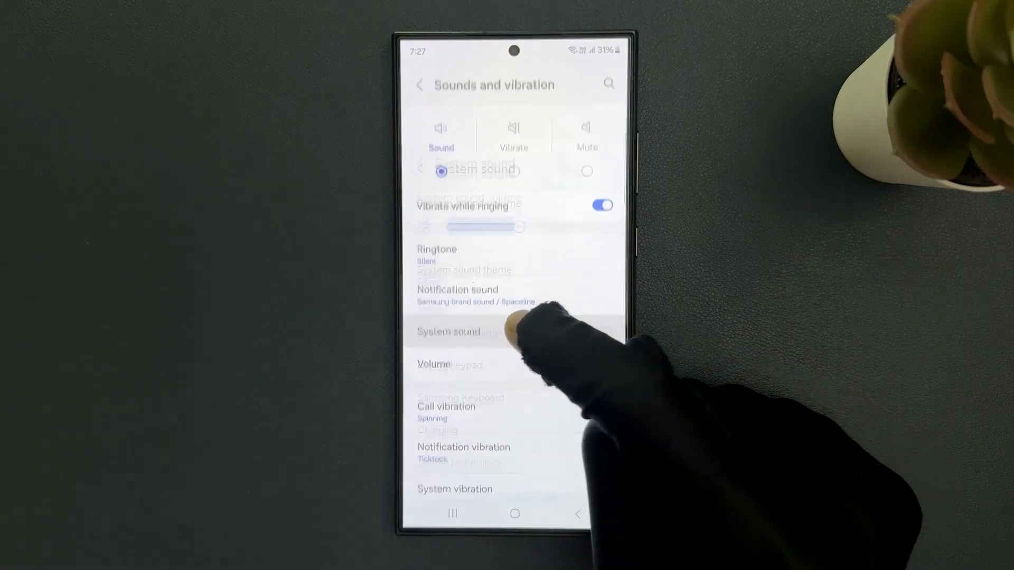
left_click(448, 332)
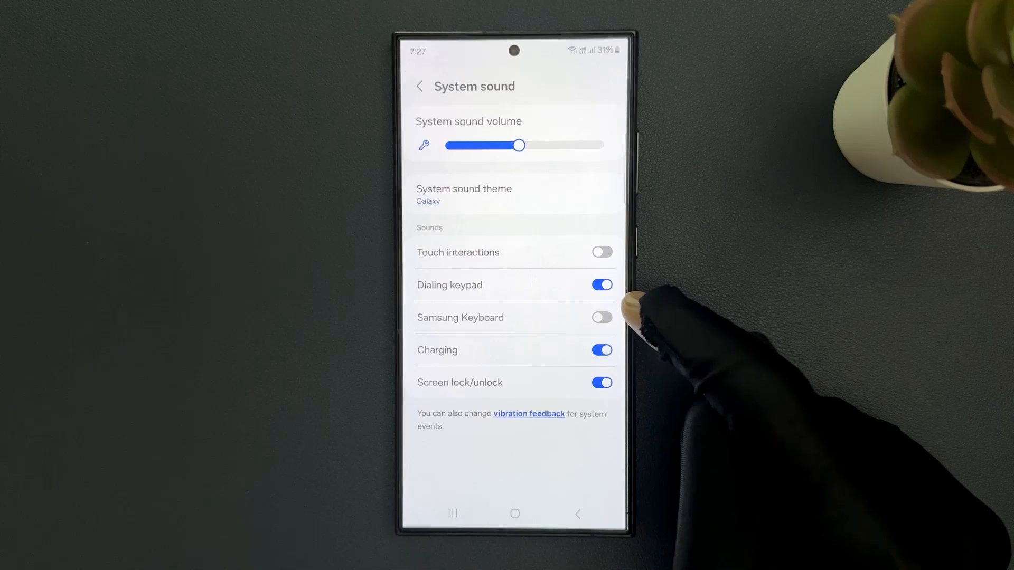
mouse_move(598, 316)
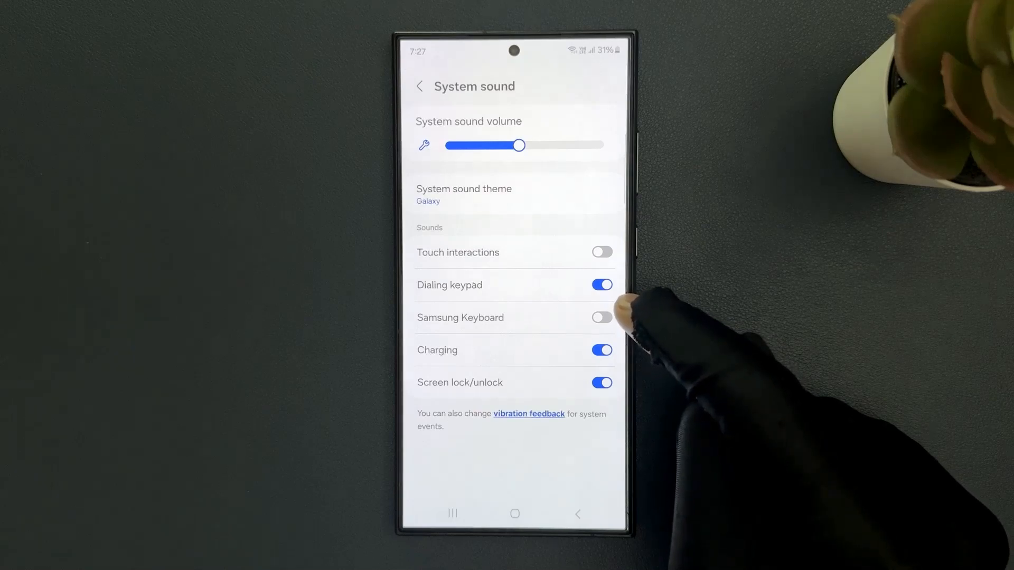
left_click(599, 317)
type("Thfigjgtuhgg")
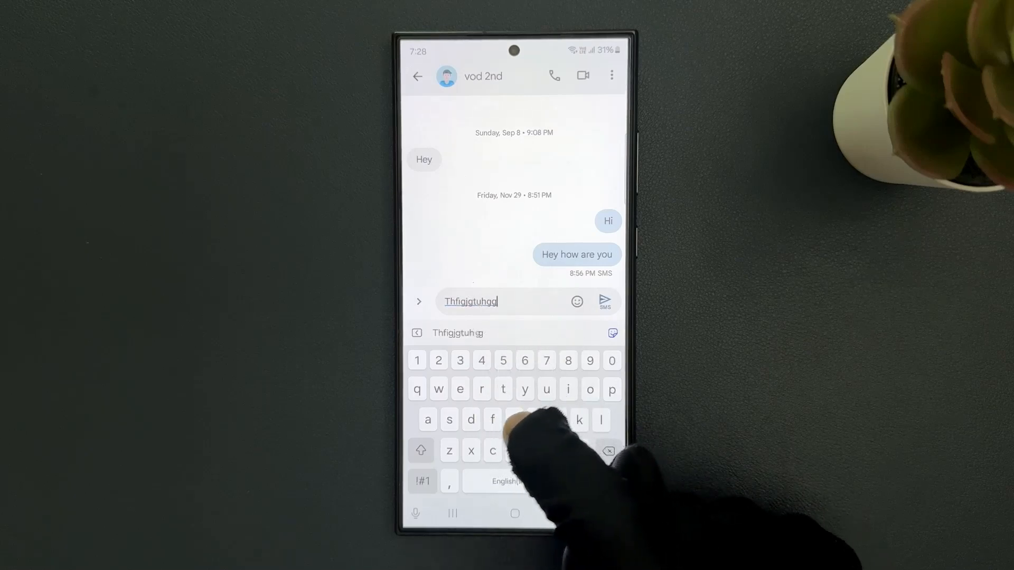
Step: Type test letters 'hkg' and 'grigjhfd' into the Messages reply box to hear key sounds
left_click(452, 513)
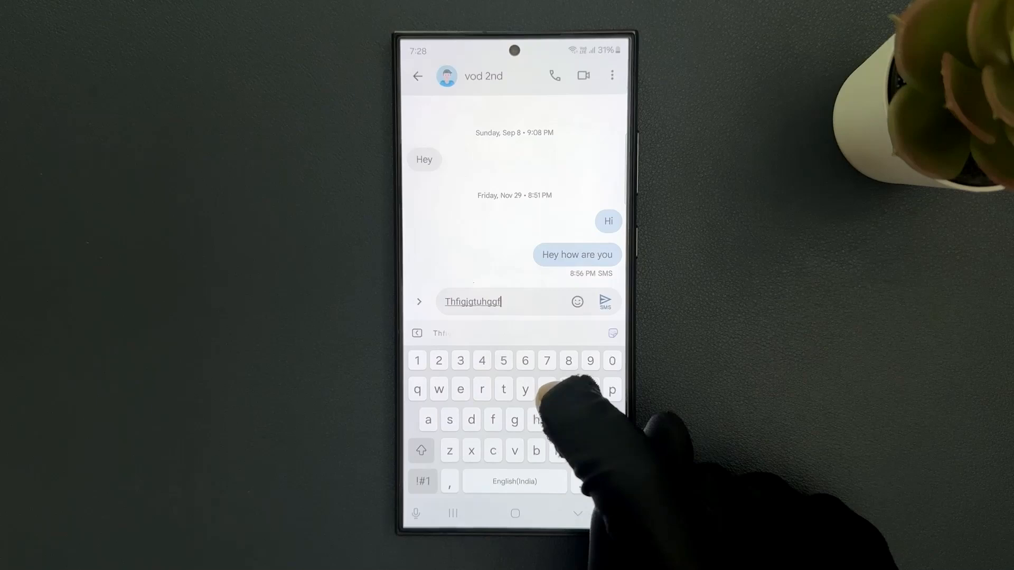
type("hkg")
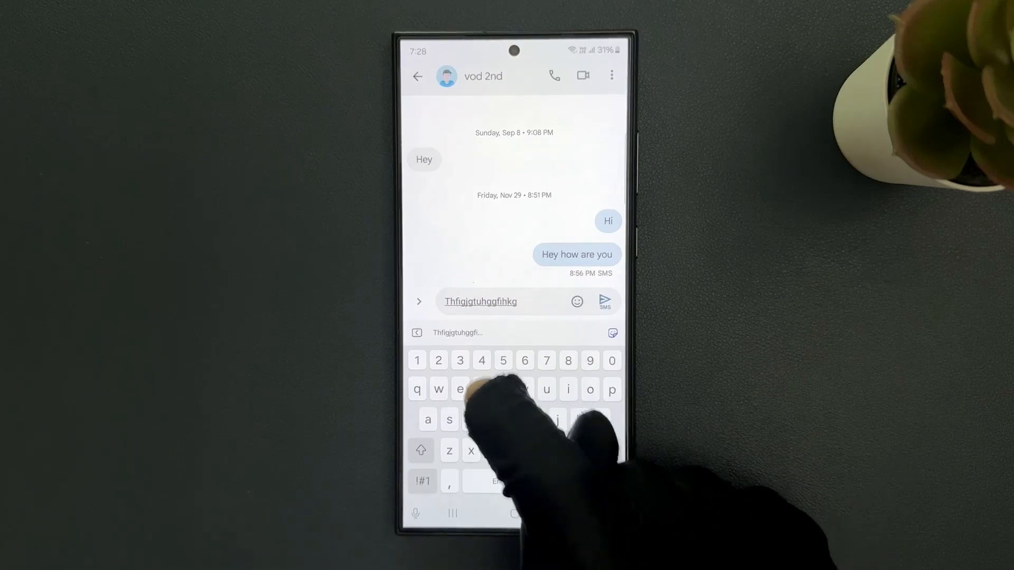
type("grigjhfd")
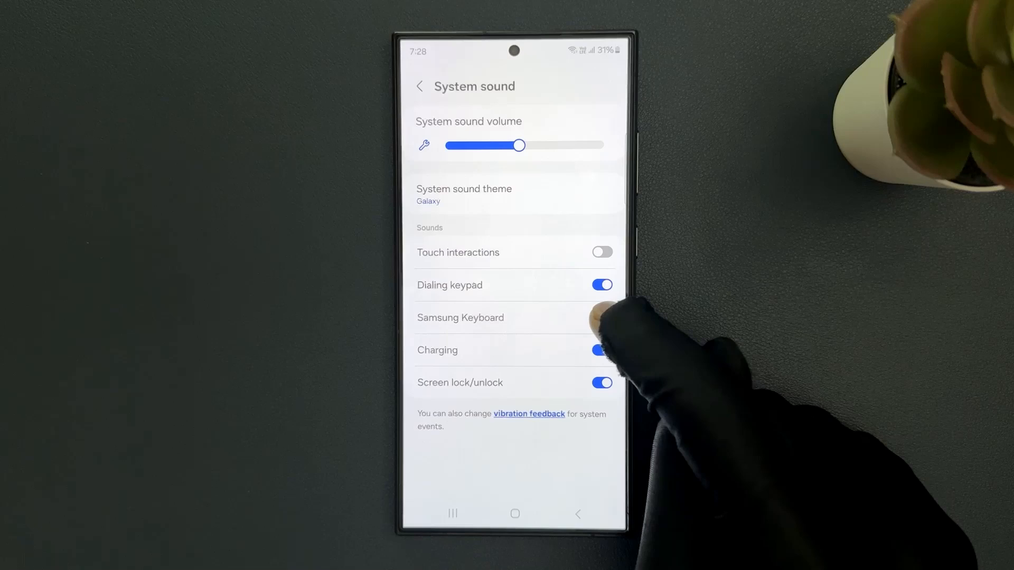
Step: Switch on the Samsung Keyboard sound toggle and go back to Sounds and vibration
left_click(600, 317)
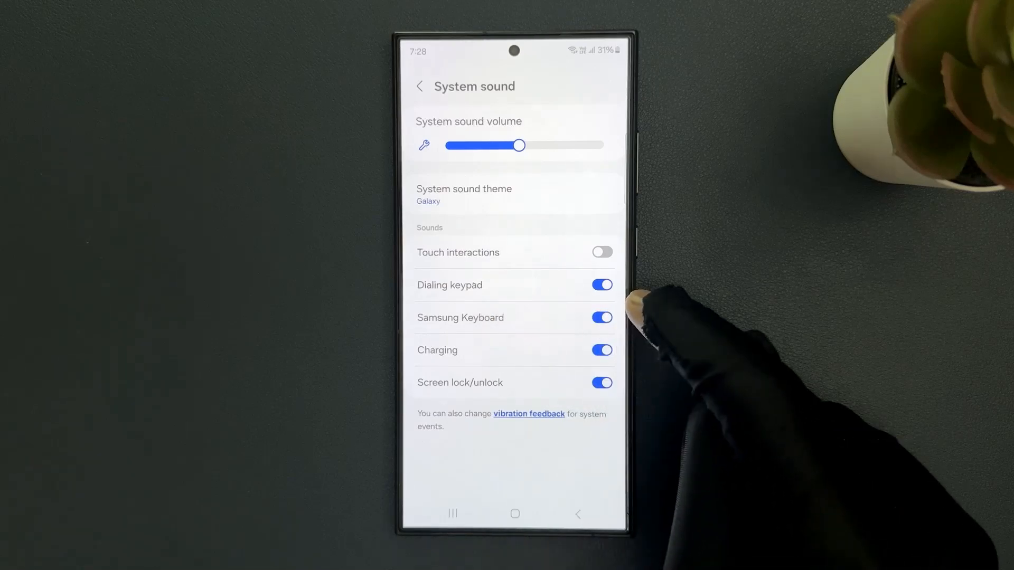
left_click(420, 87)
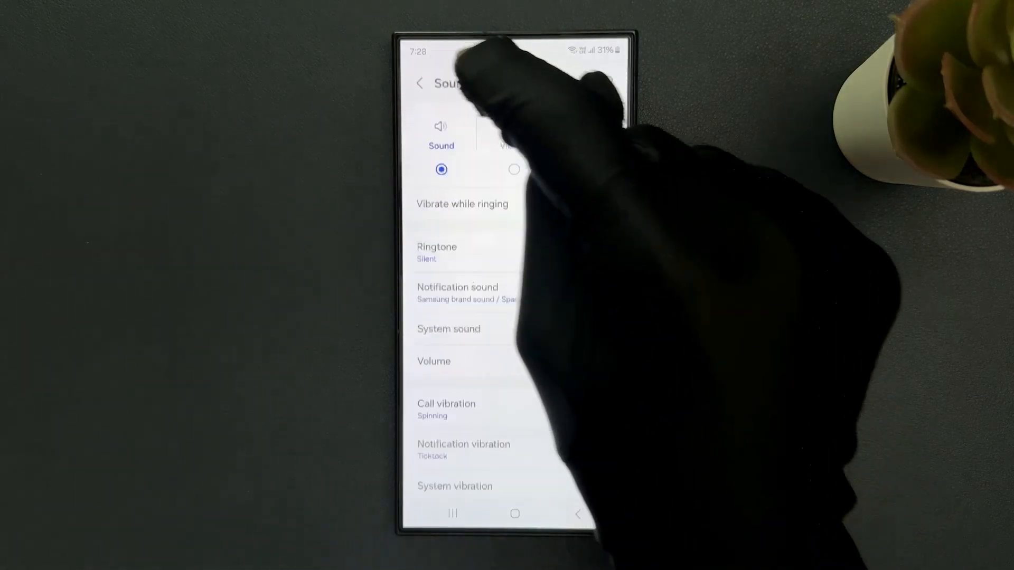